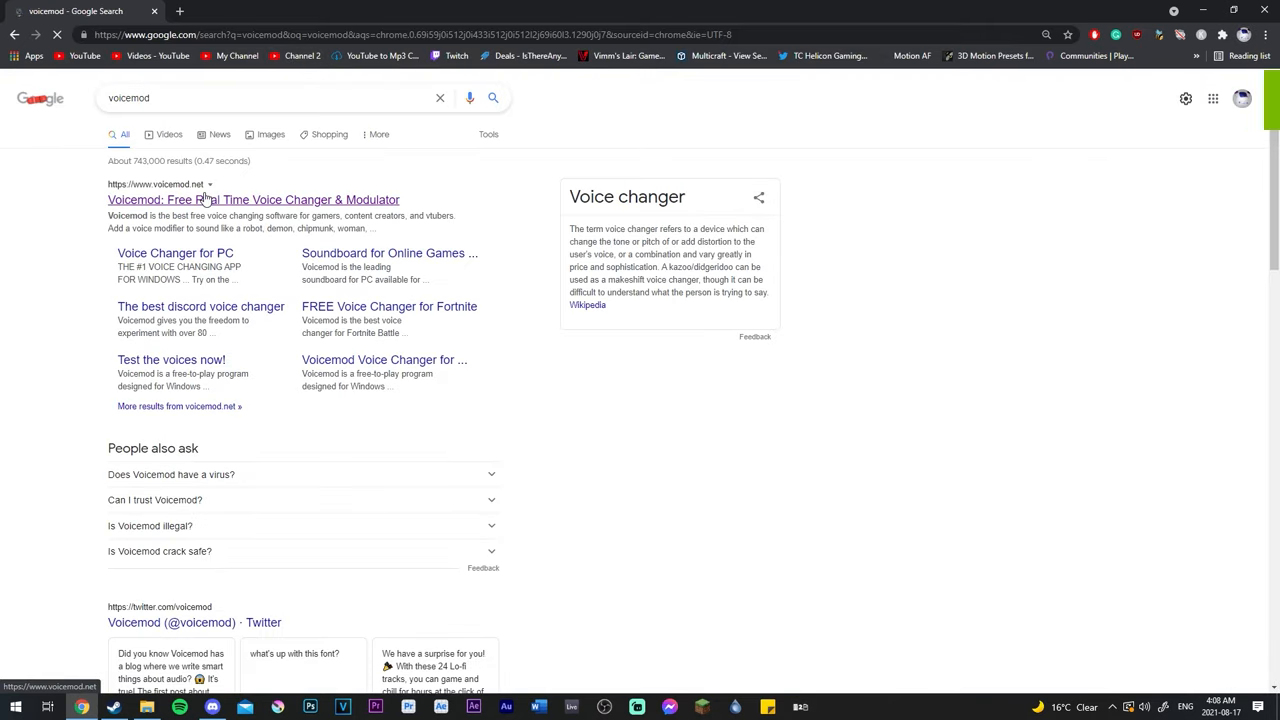
Step: Go to the official voicemod.net result from the Google search
click(252, 200)
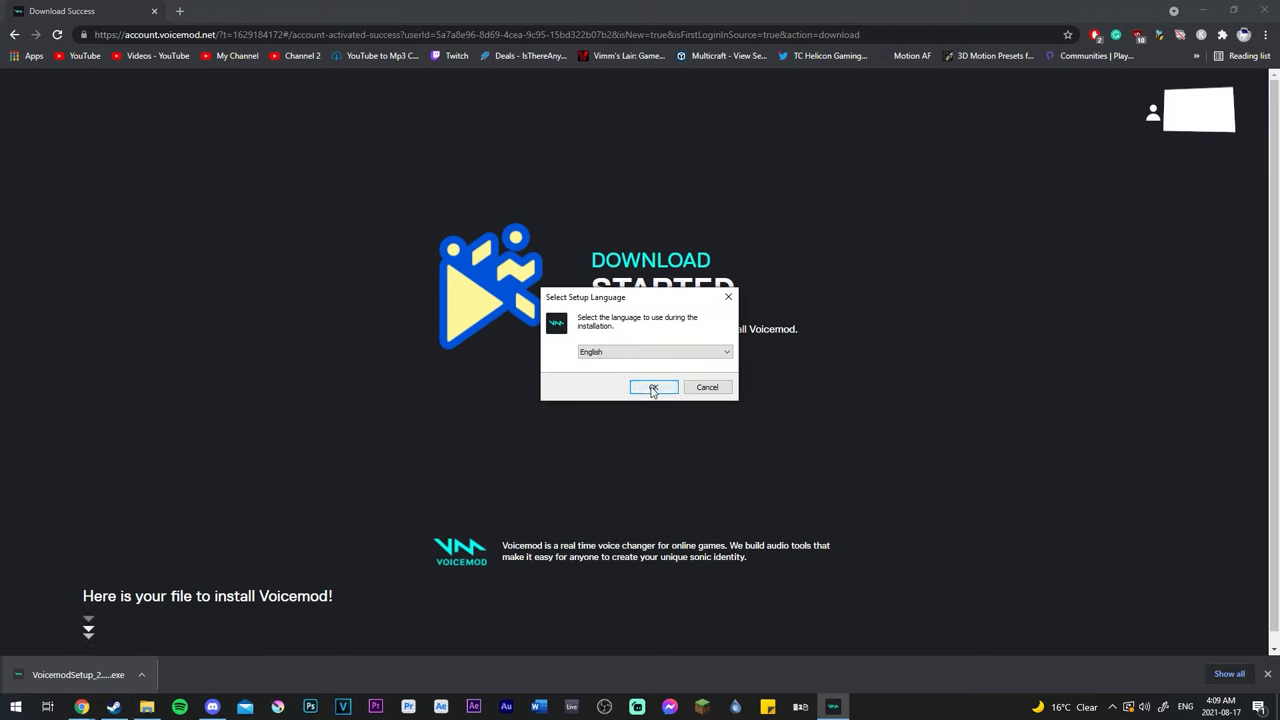
Step: Run the installer in English, accepting the license, Program Files folder and desktop/Quick Launch shortcuts
click(652, 388)
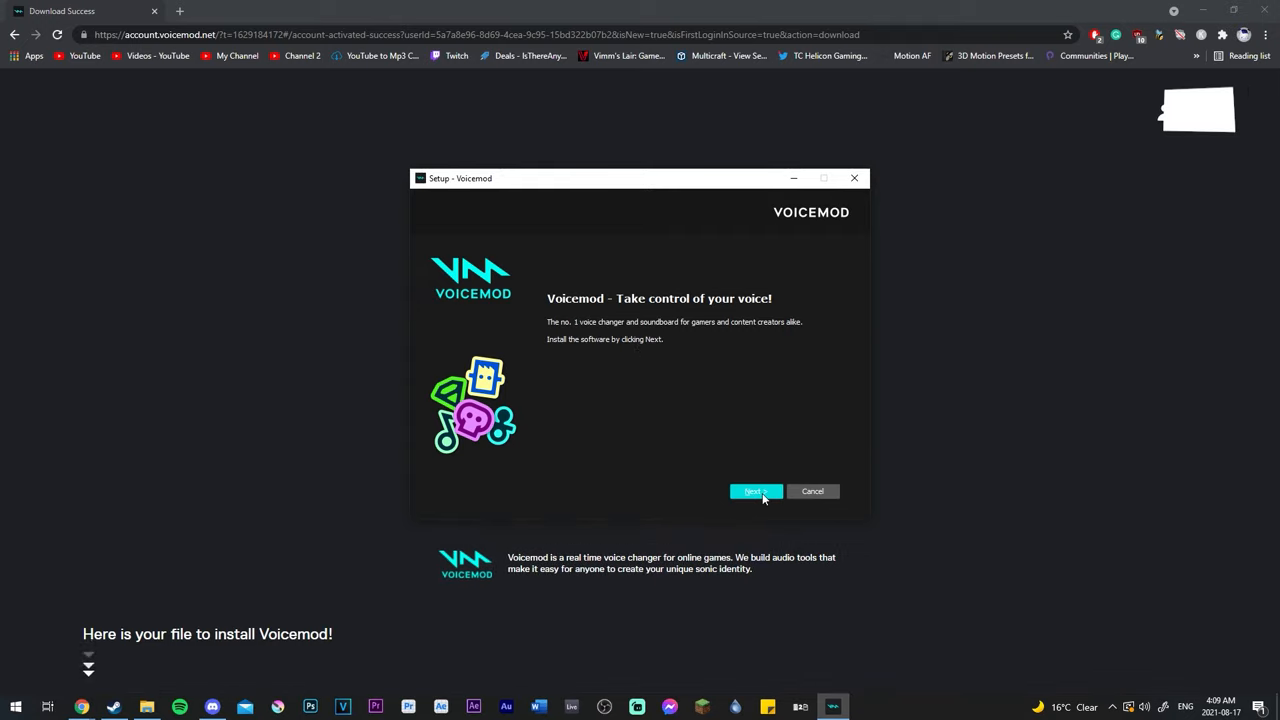
click(756, 492)
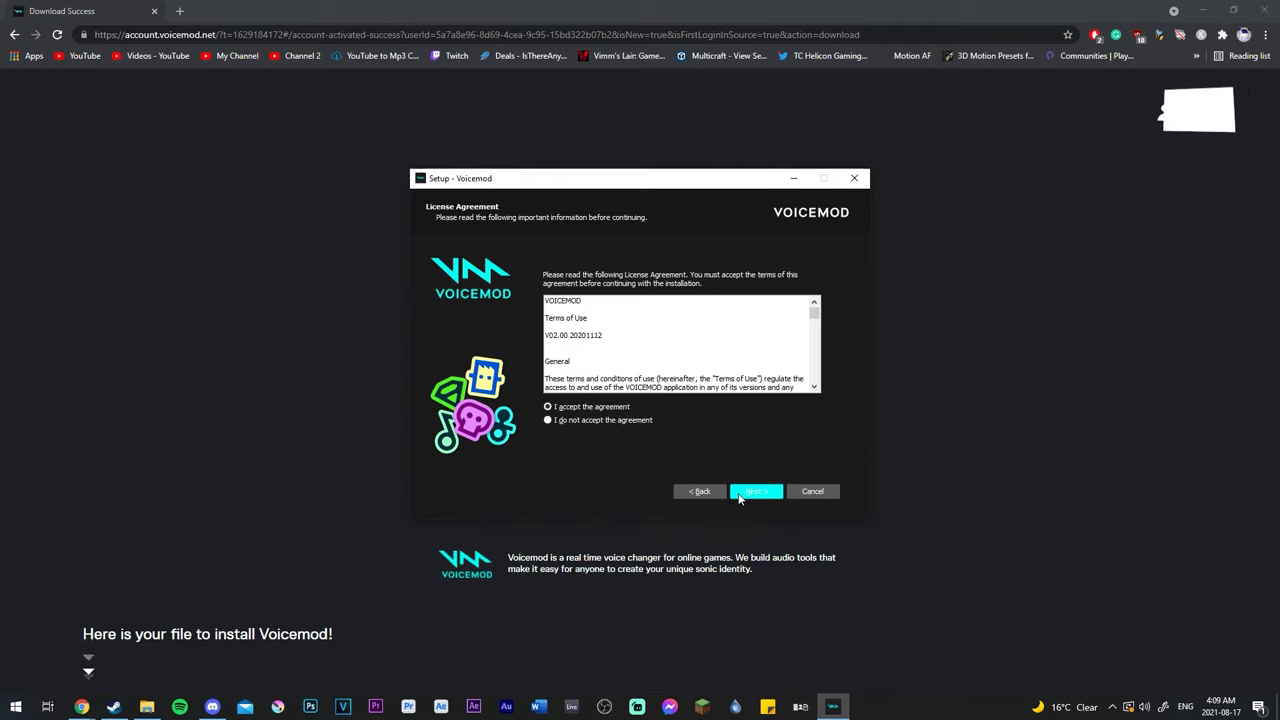
click(756, 492)
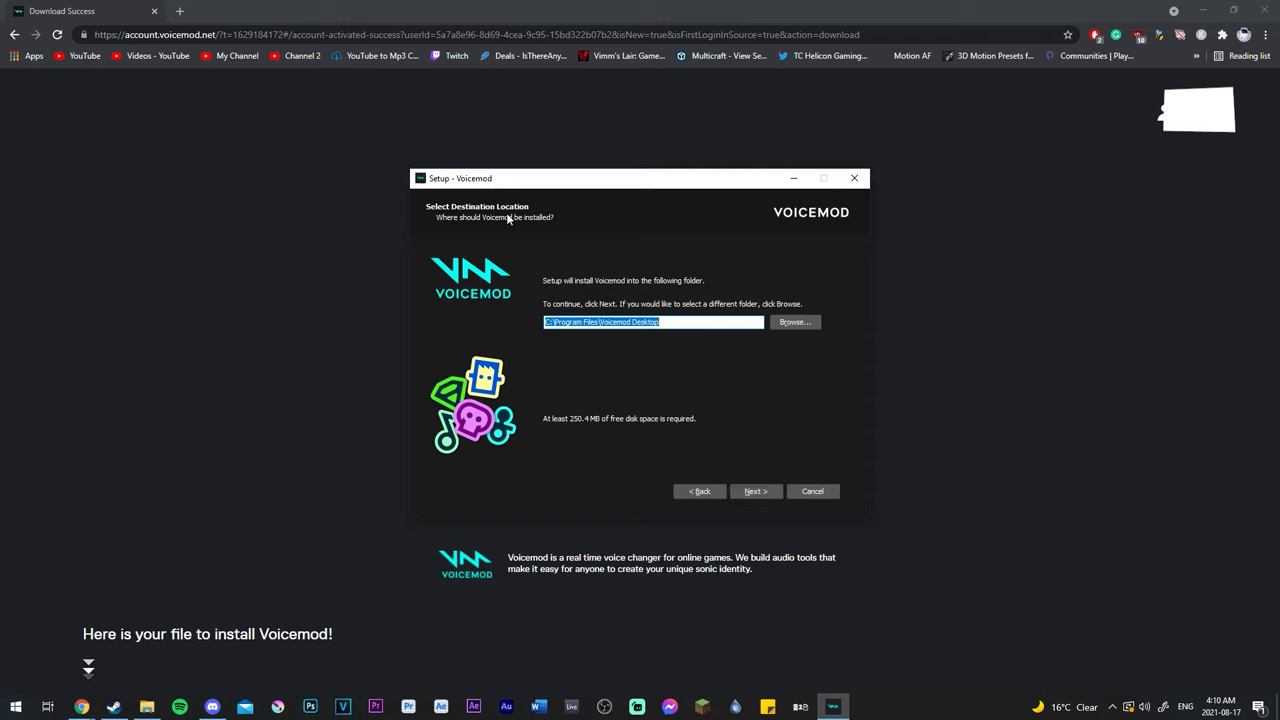
mouse_move(694, 408)
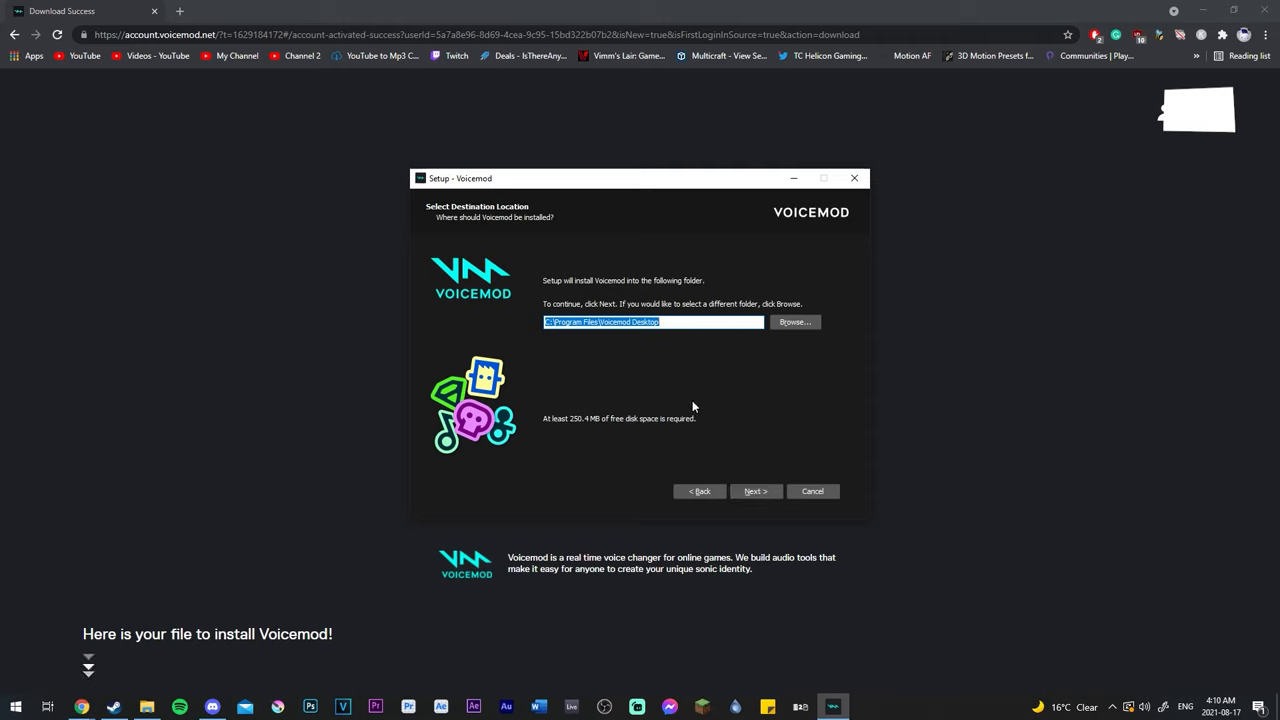
click(756, 492)
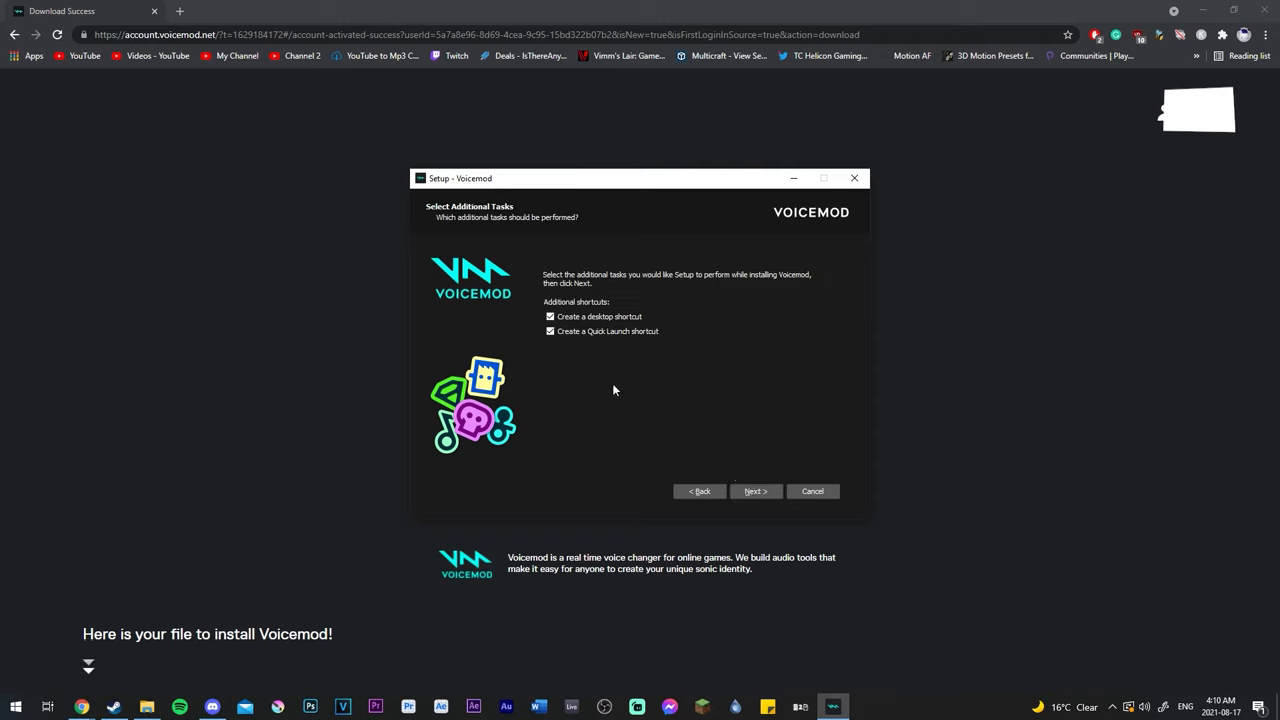
click(756, 492)
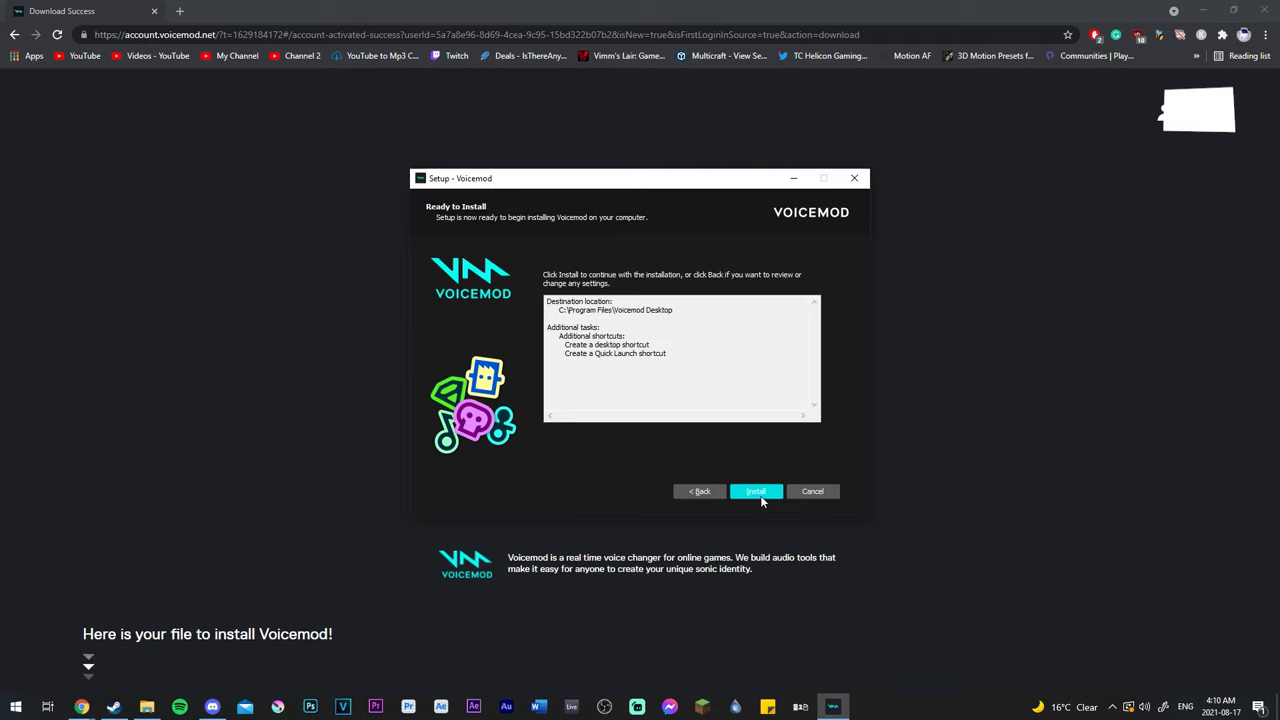
click(756, 492)
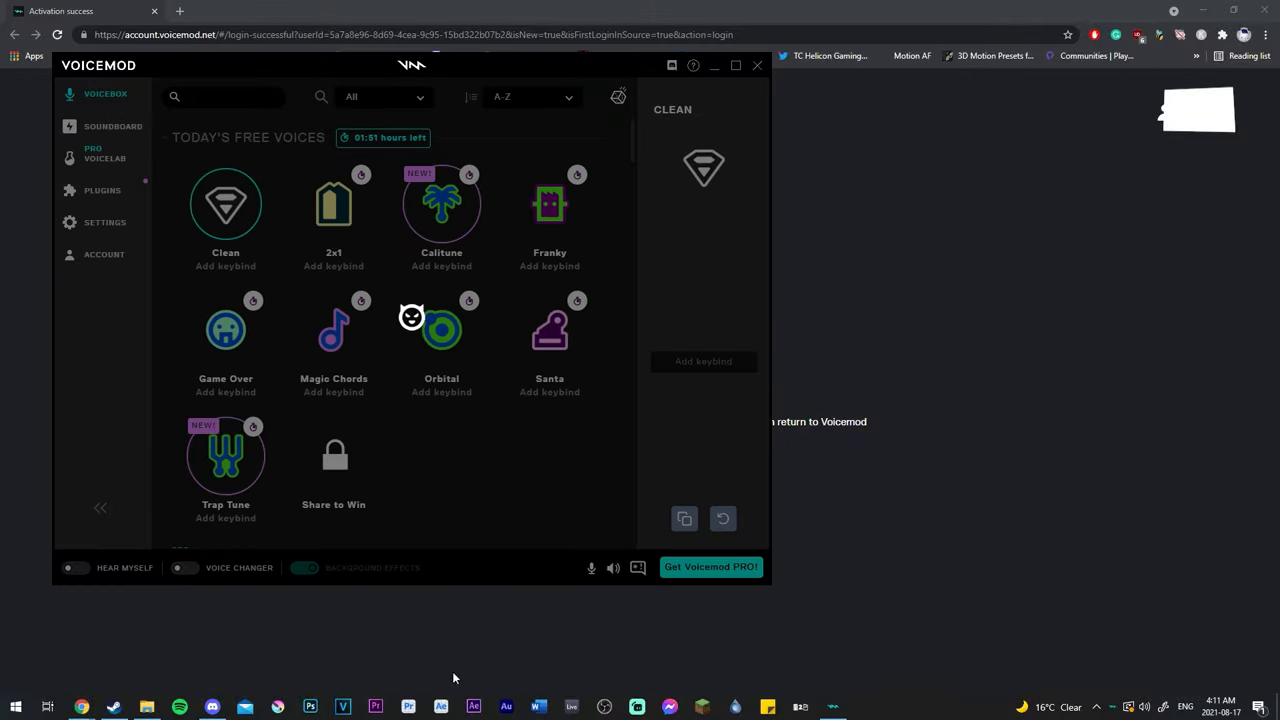
Step: Check the device setup shows Line (MG-XU) microphone and headphones output, then dismiss it
click(76, 568)
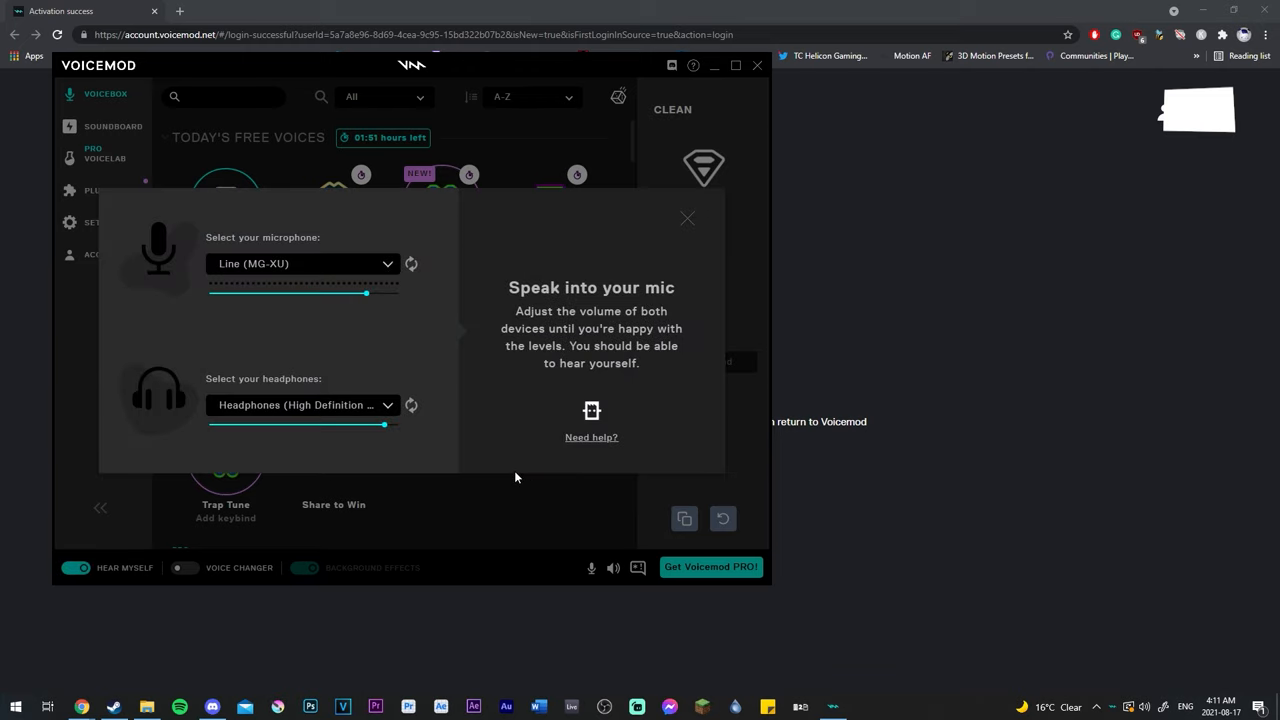
mouse_move(486, 492)
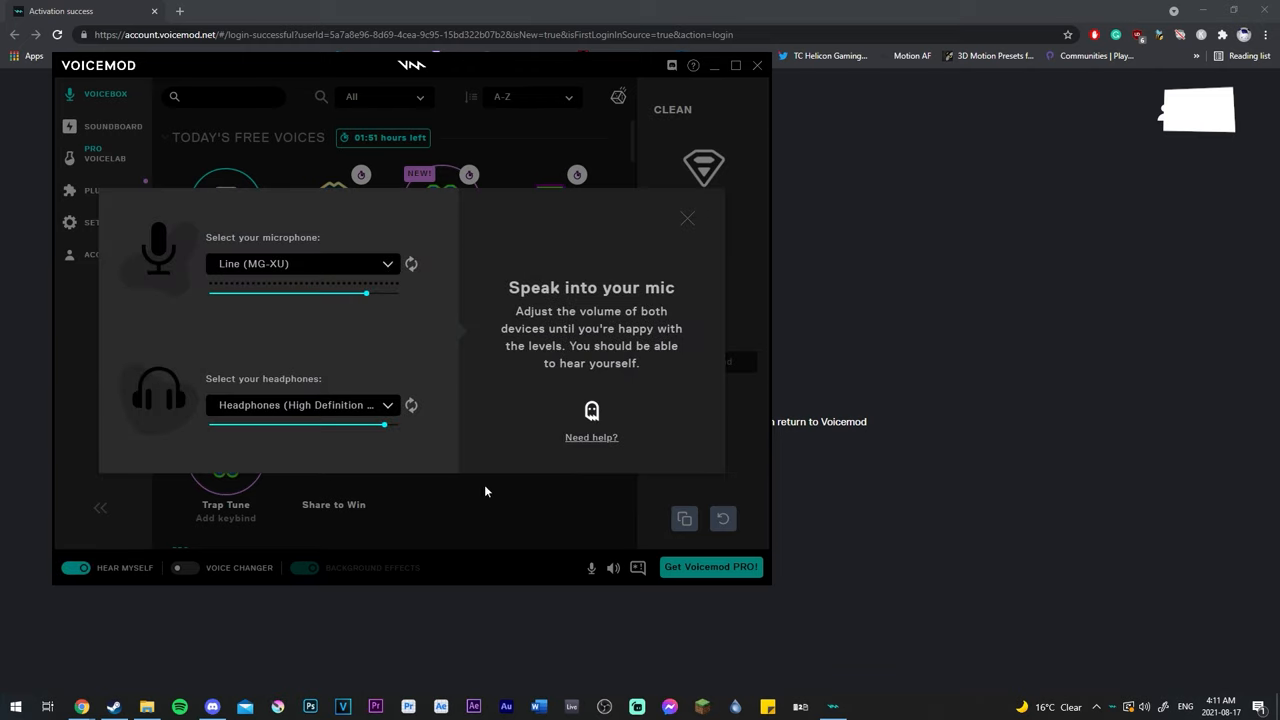
click(184, 568)
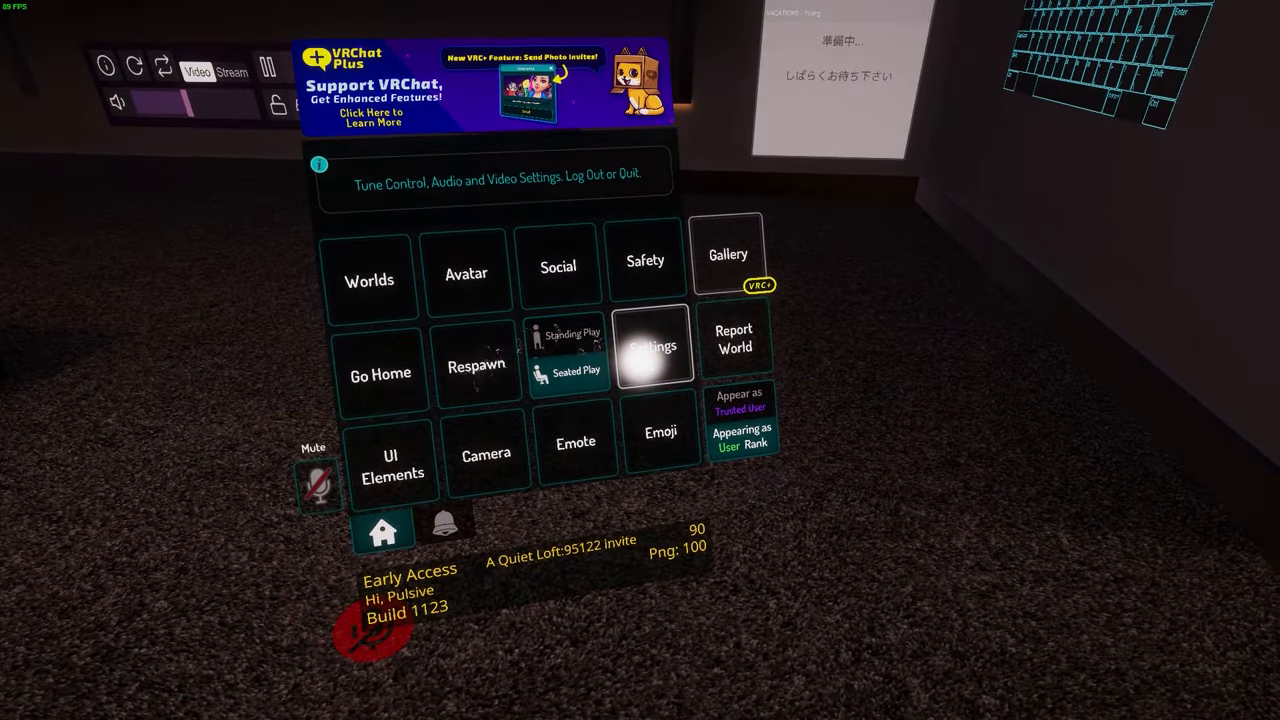
Step: Reach VRChat's settings page with the audio volume and microphone options
click(652, 344)
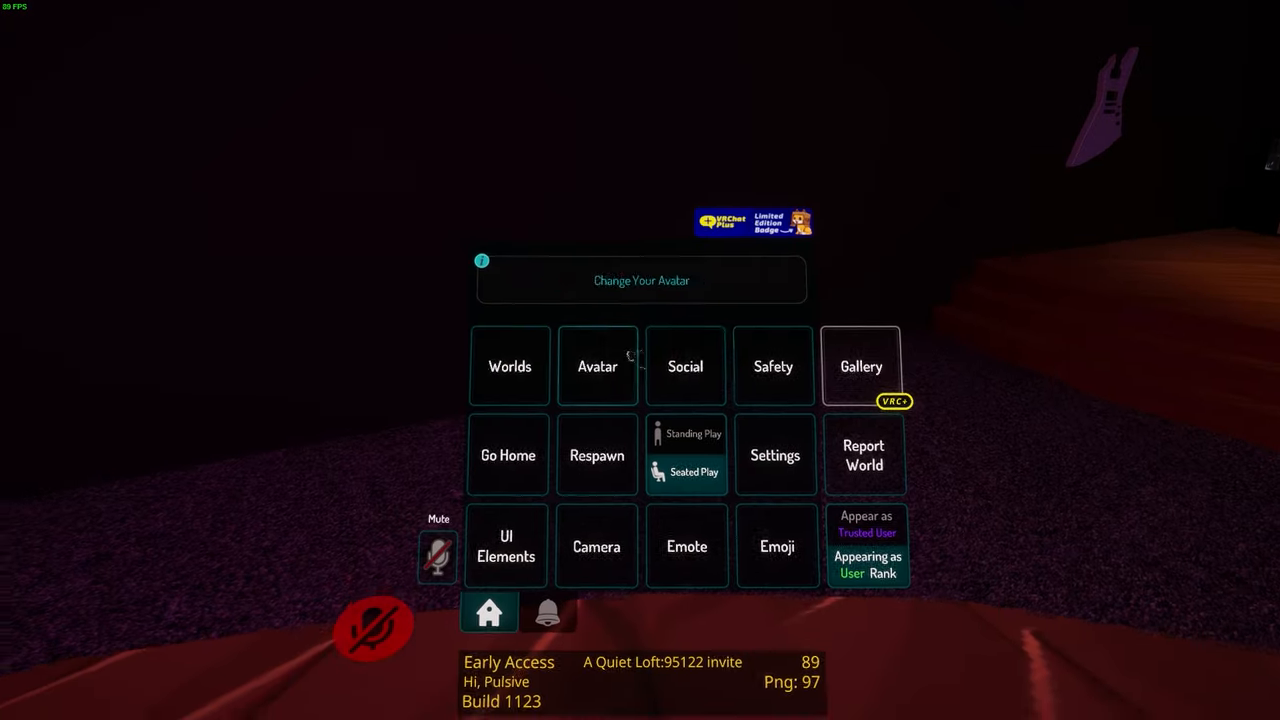
click(776, 456)
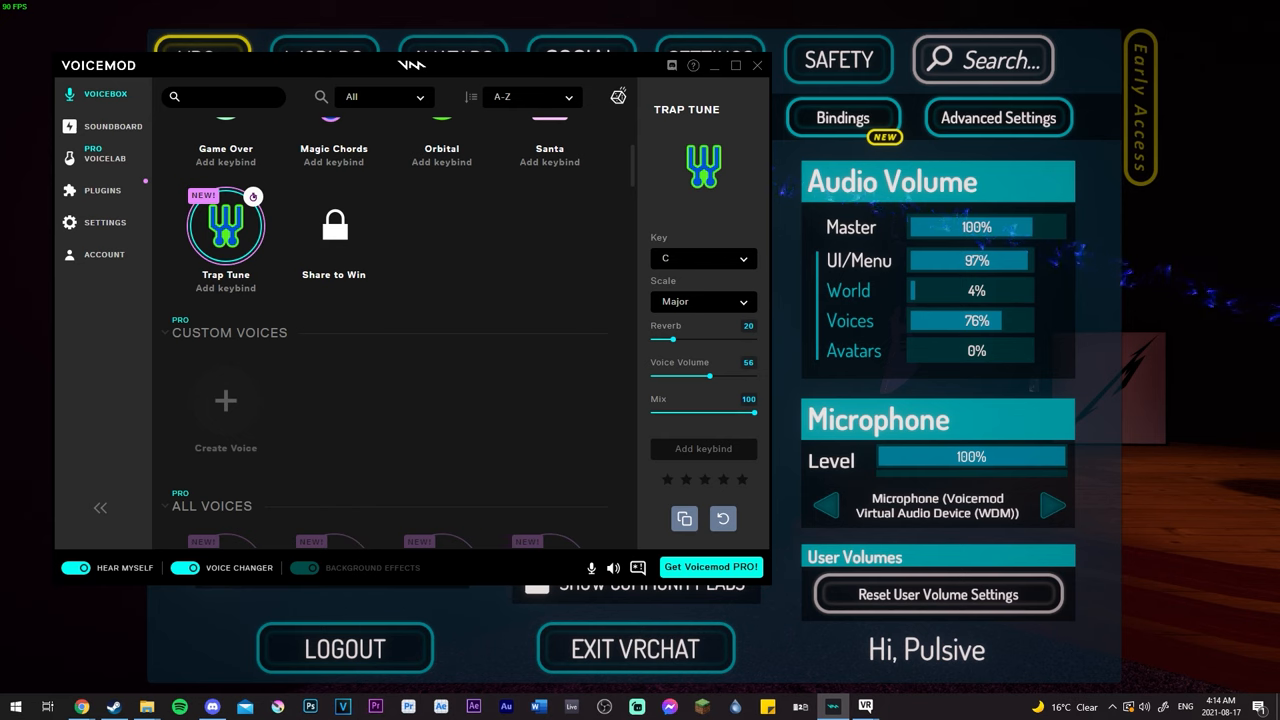
Step: Check Voicemod's audio settings show Line (MG-XU) input and headphones output, then close Voicemod
click(104, 190)
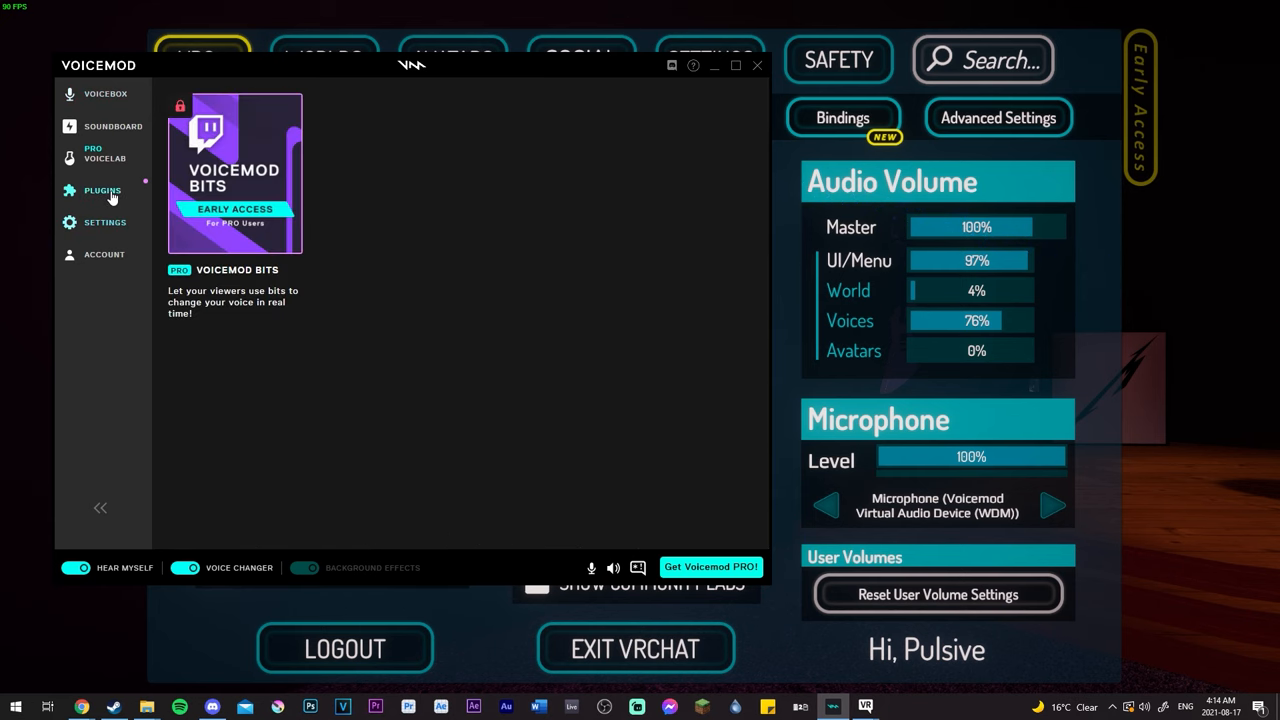
click(104, 222)
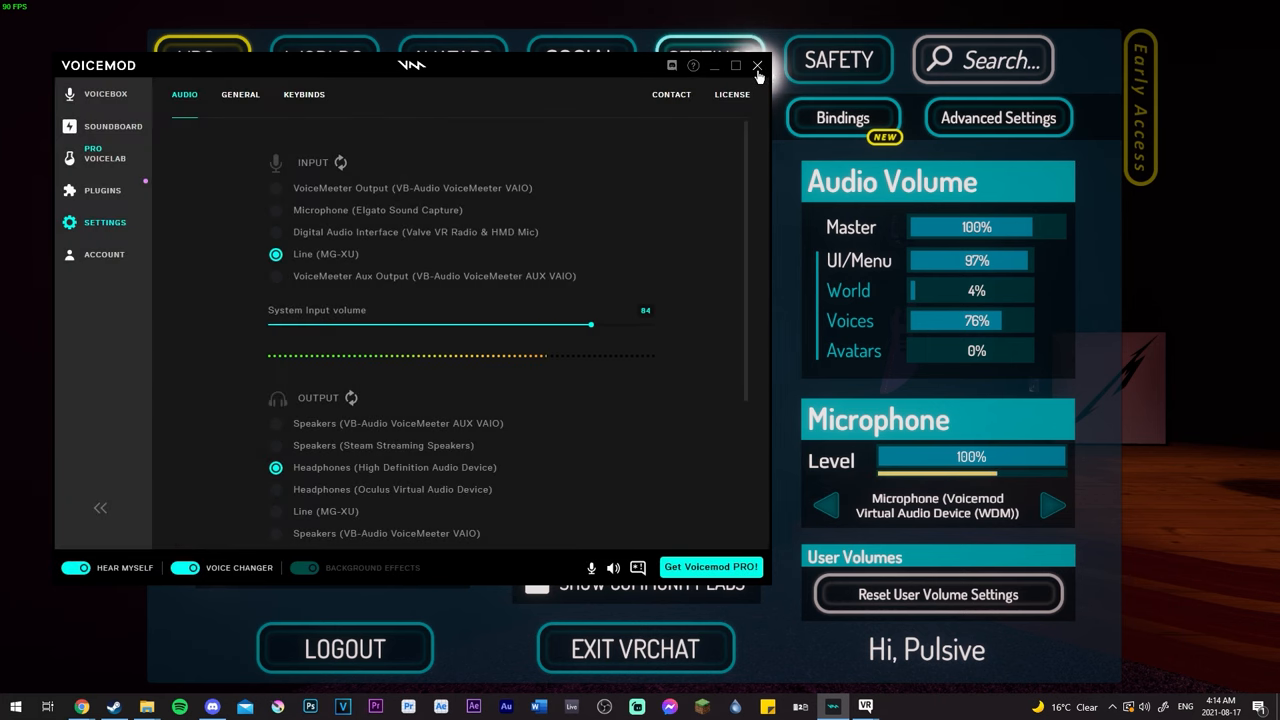
click(756, 64)
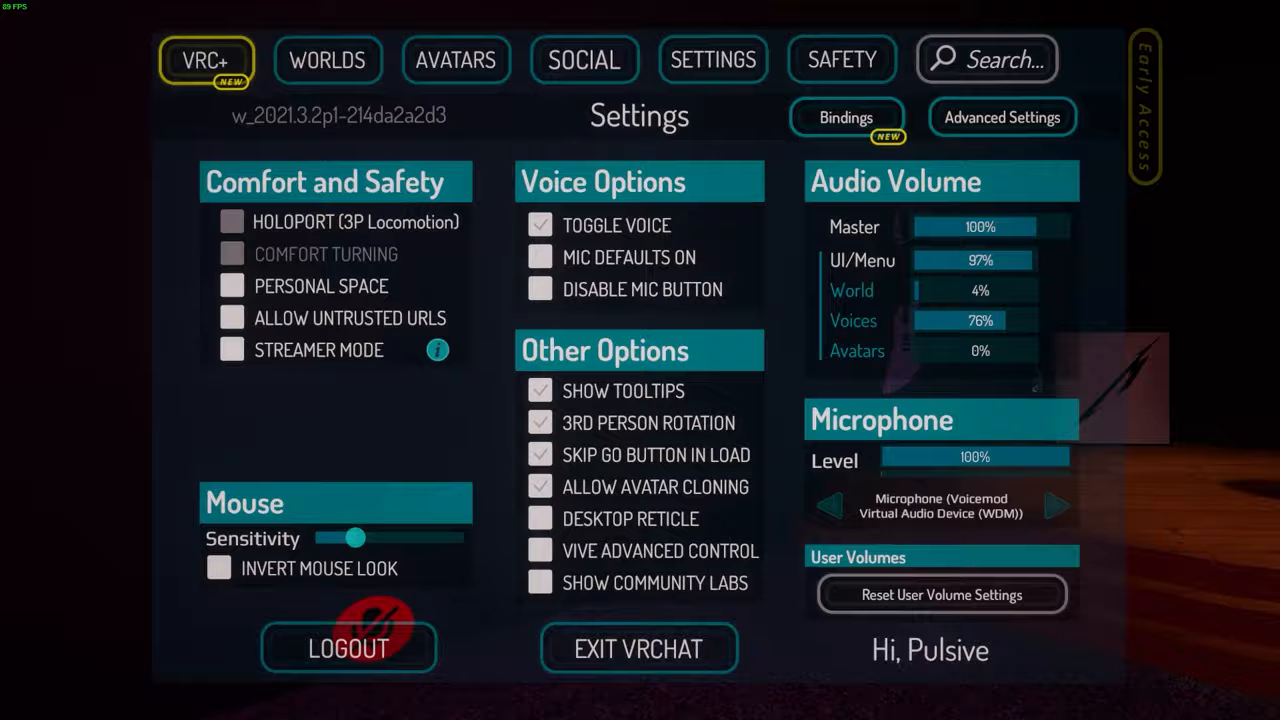